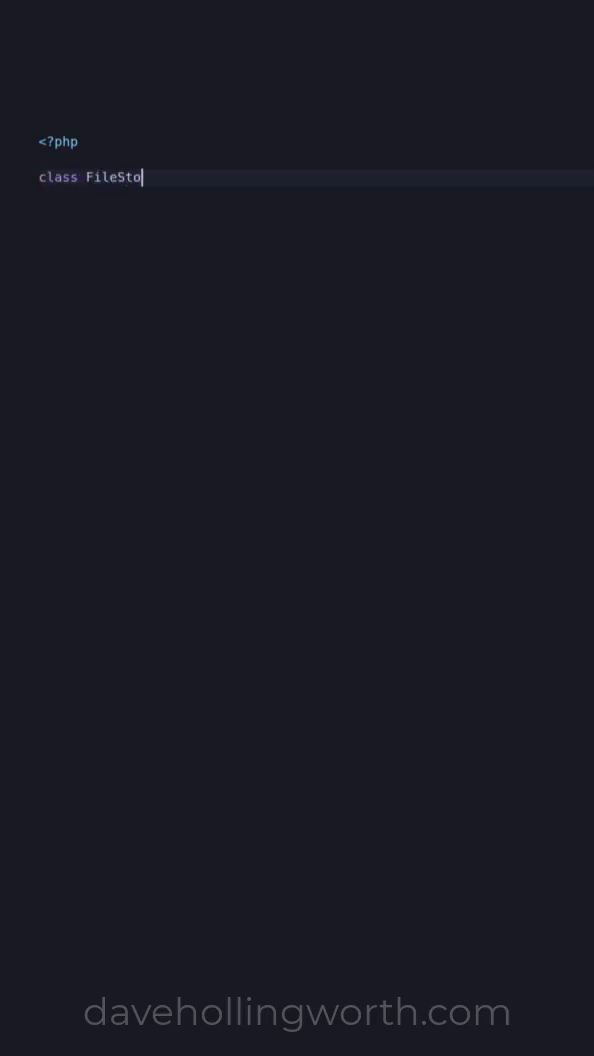
text(rage)
text(public function put(string $contents): void)
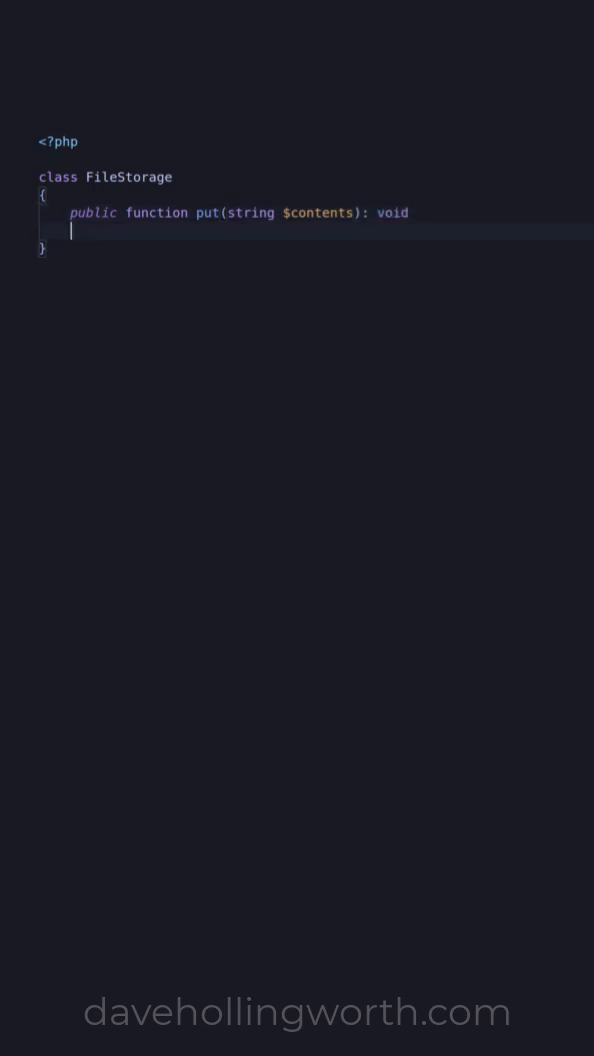
text(file_put_contents(""))
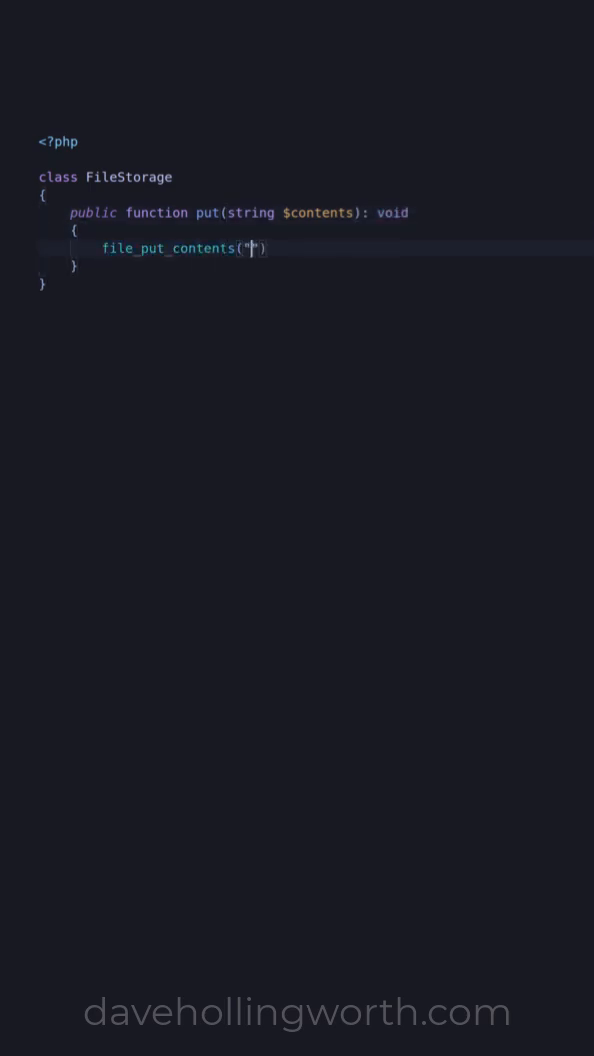
text(/path/to/file)
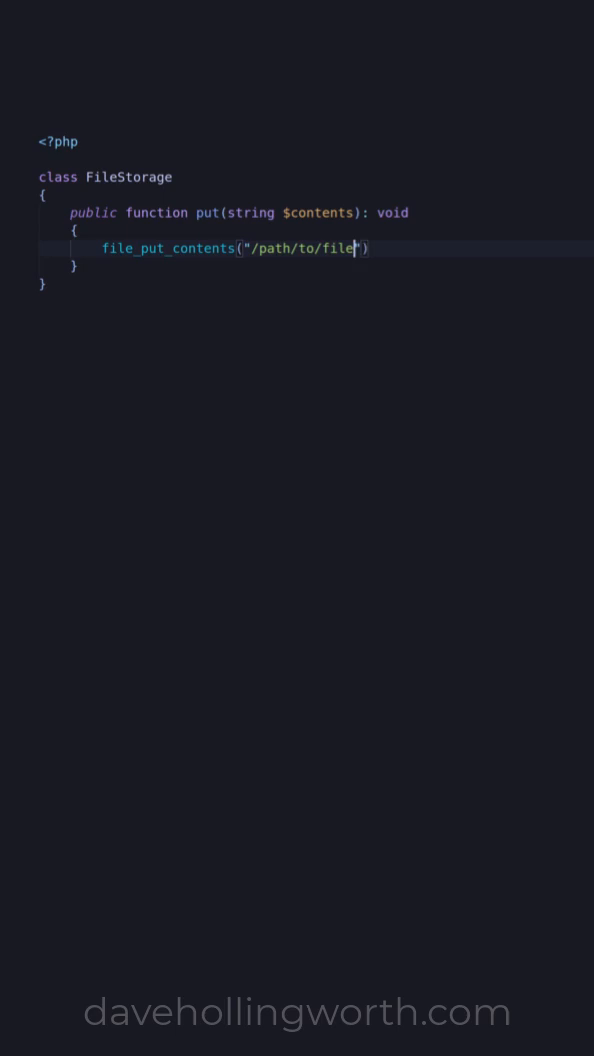
text(, $content)
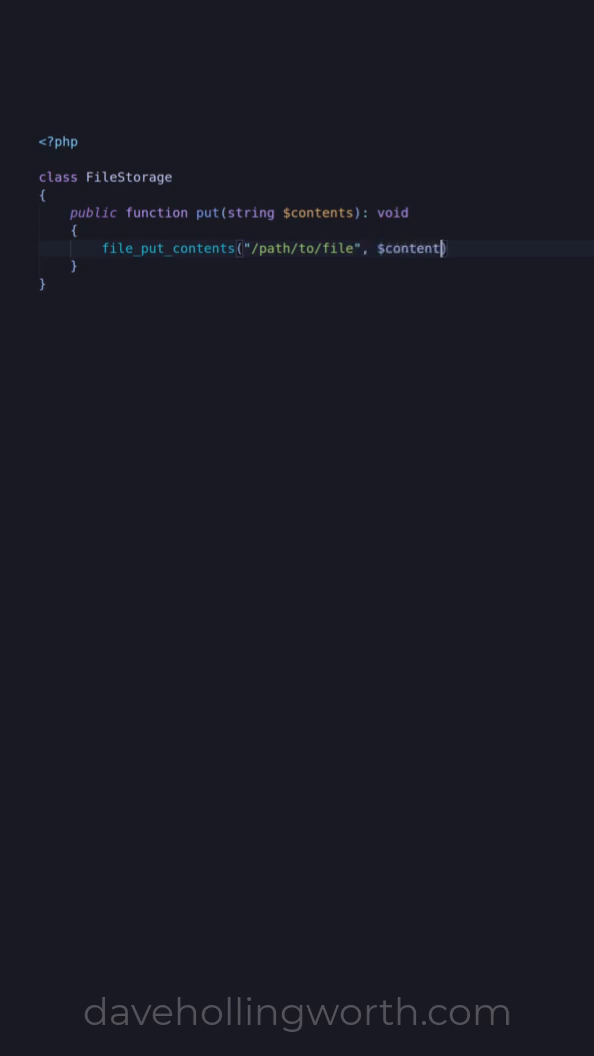
text(s);)
text(public)
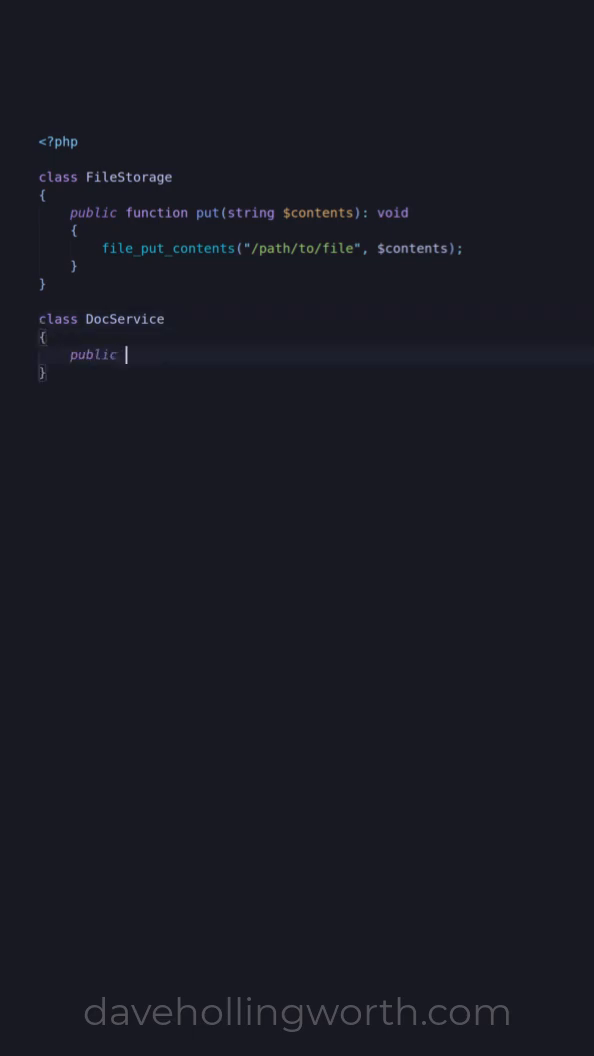
text(function __construct(private FileStorage $storage))
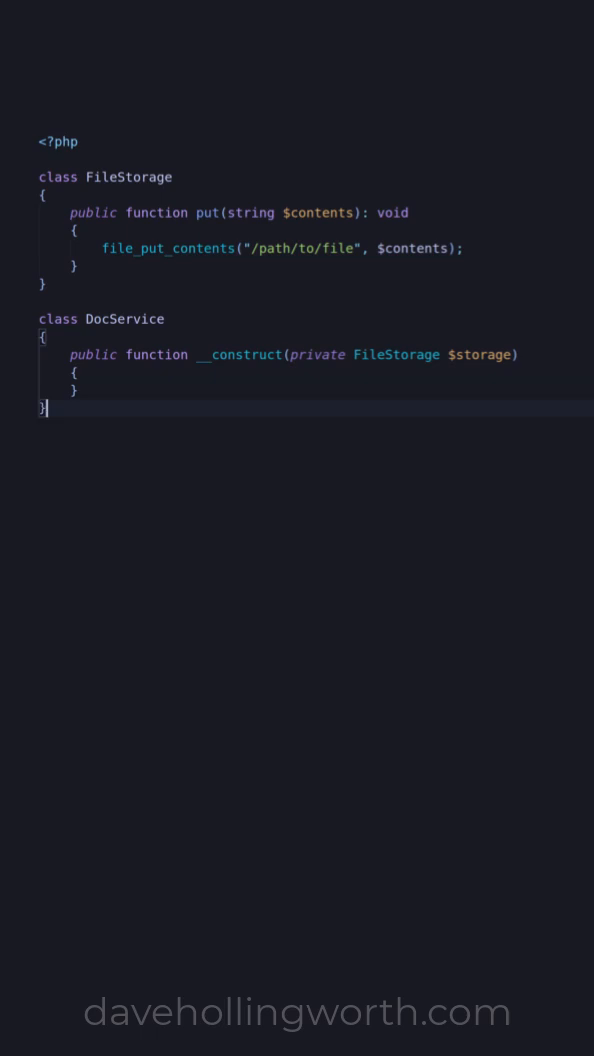
text($service =)
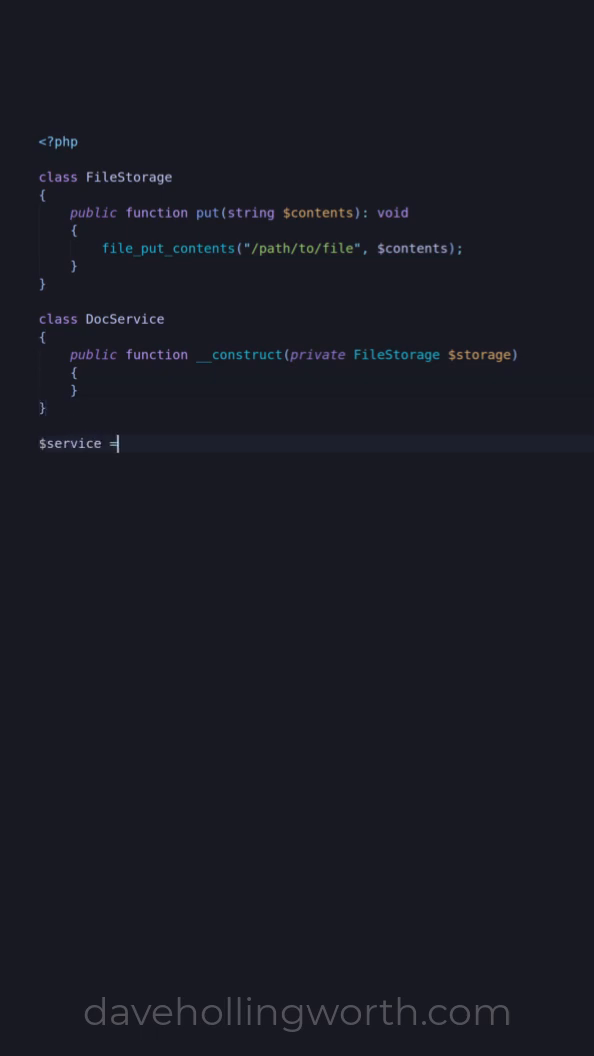
text(new DocService)
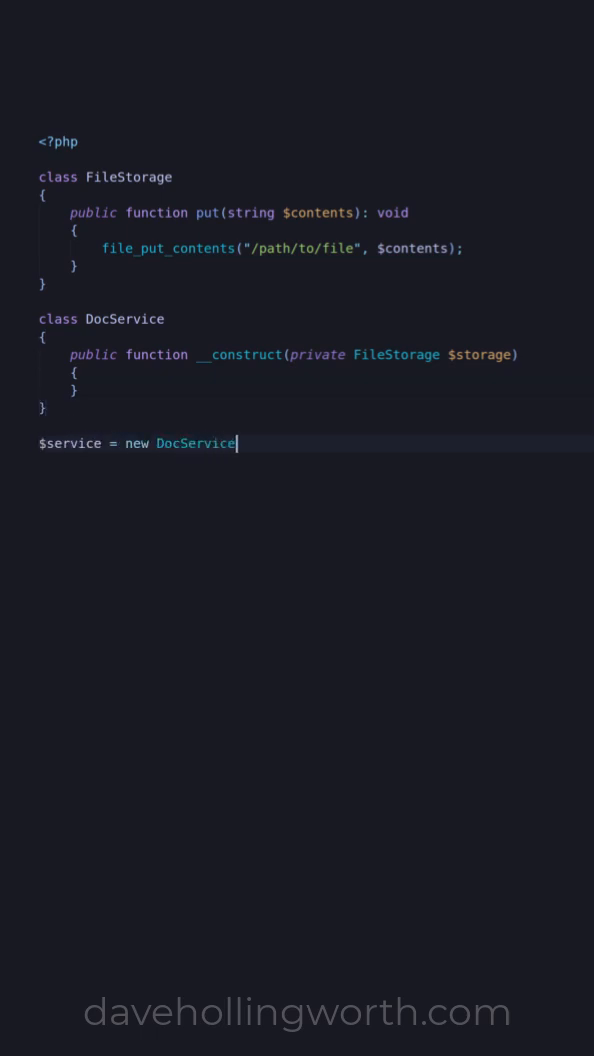
text((new File)
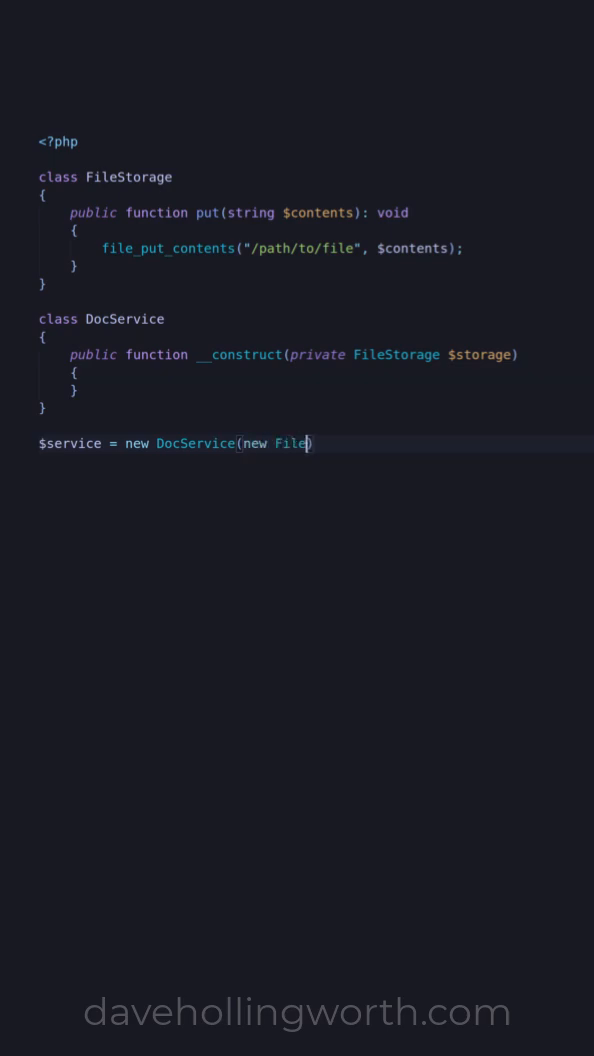
text(Storage);)
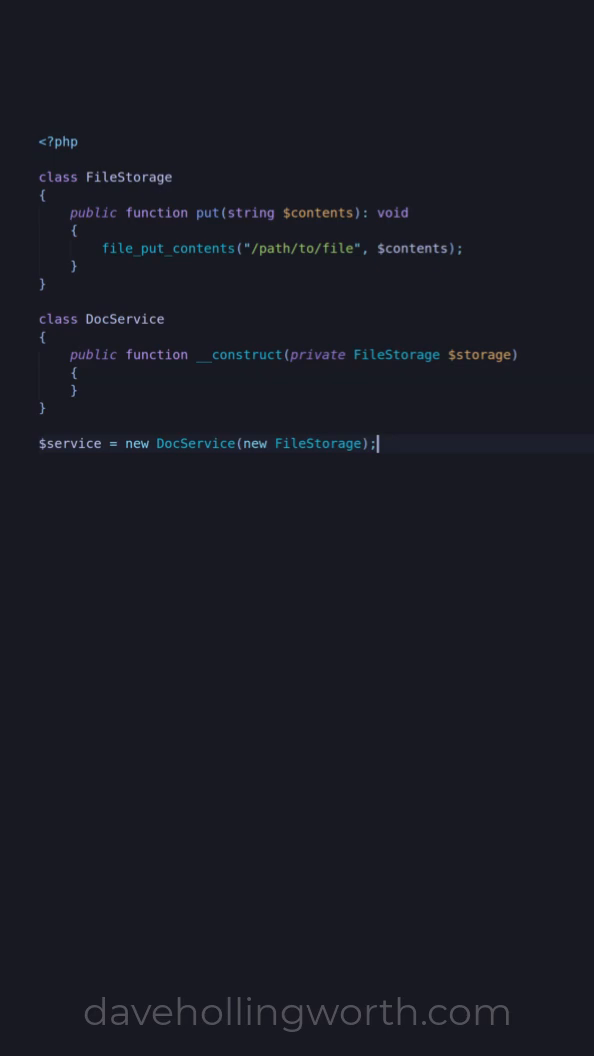
text(class CloudStorage)
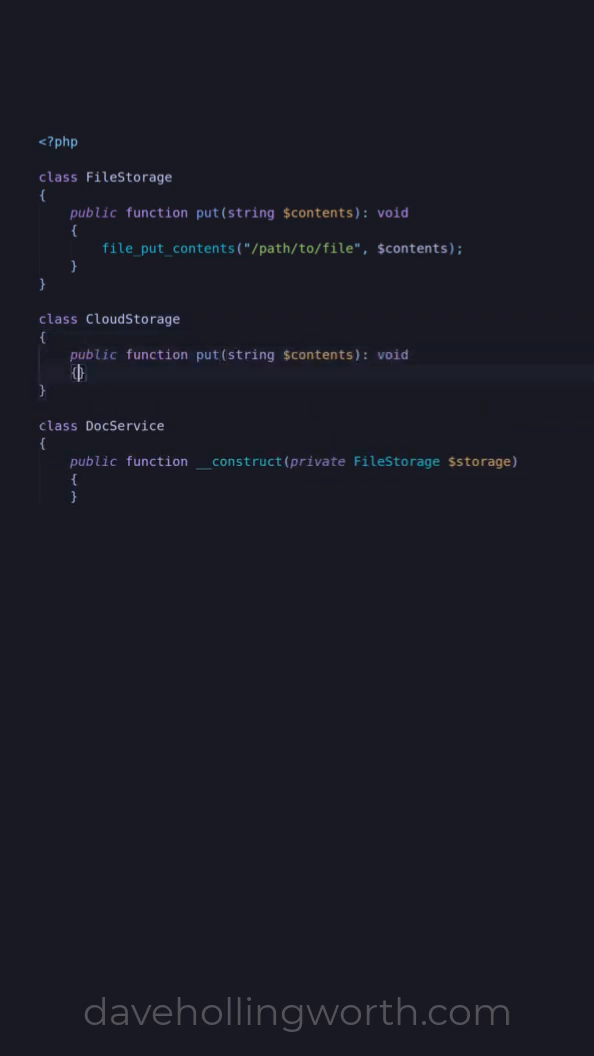
text($this->cloud->put($contents);)
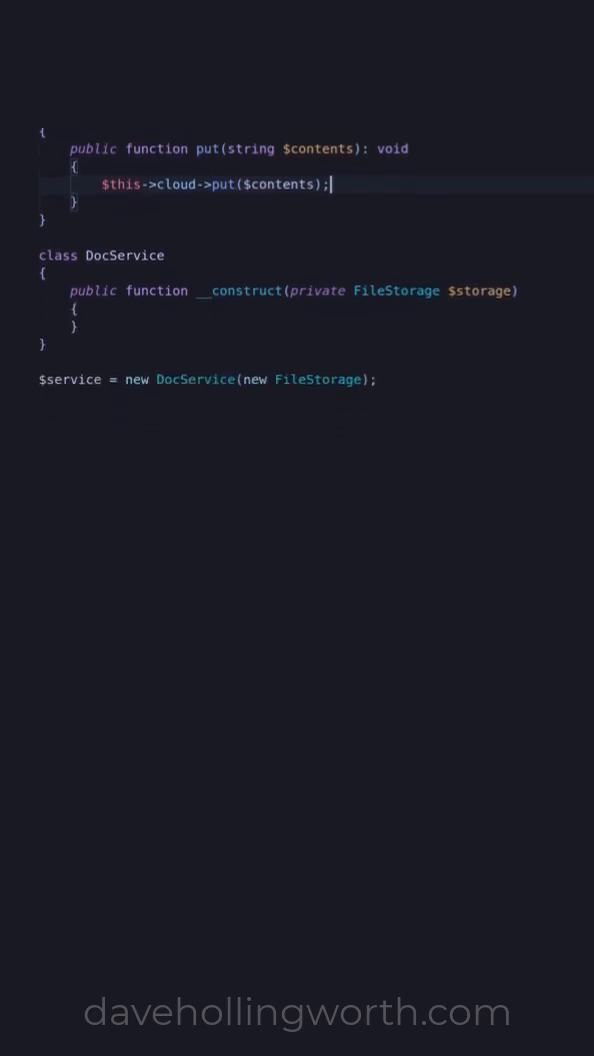
scroll(up, 3)
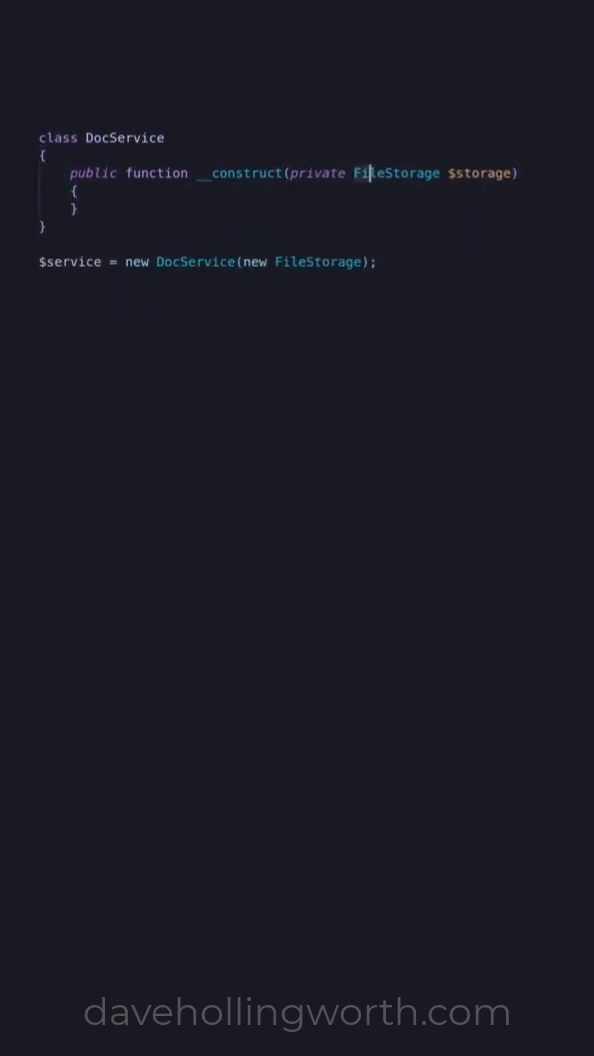
text(CloudStorage)
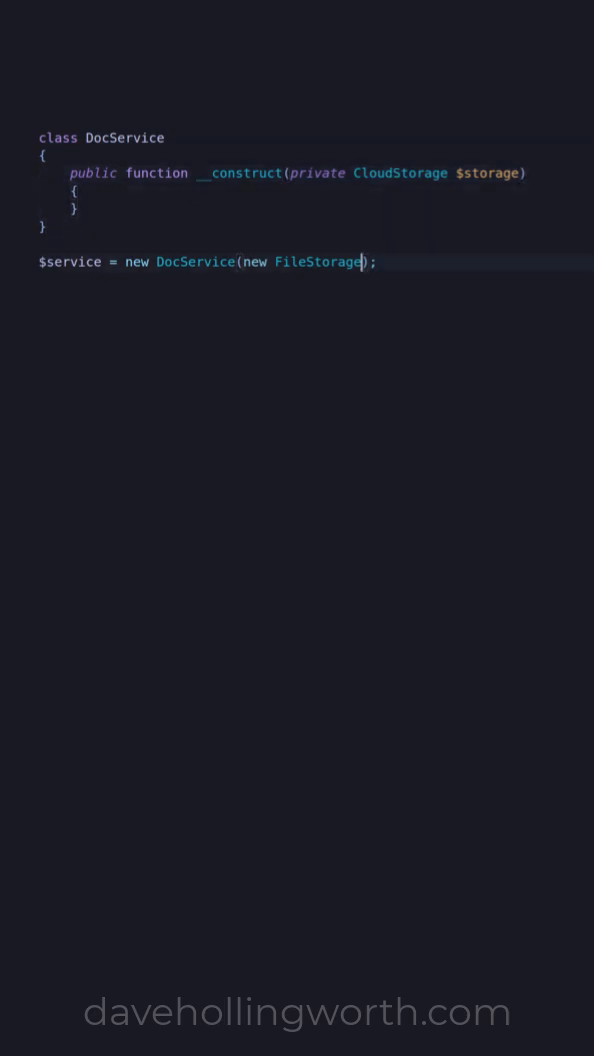
text(CloudStorage)
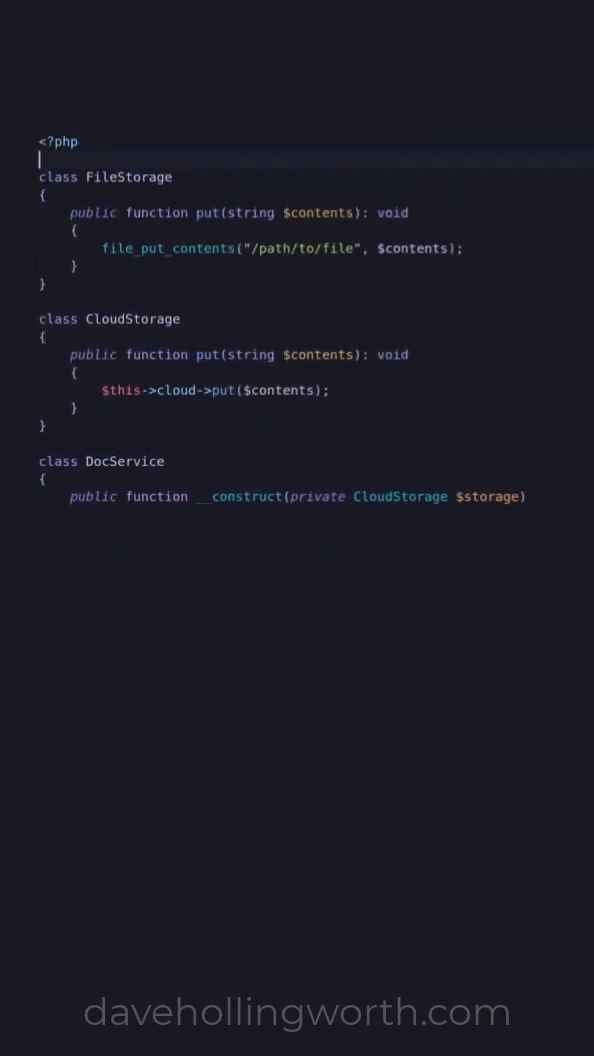
text(interface StorageInterface)
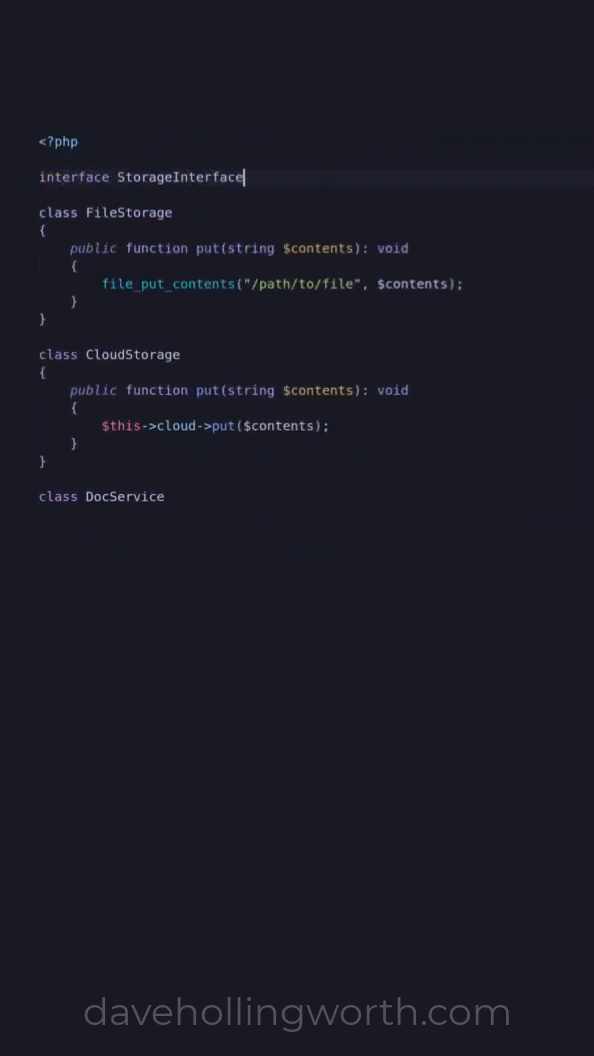
text({)
click(316, 354)
text( implements StorageInterface)
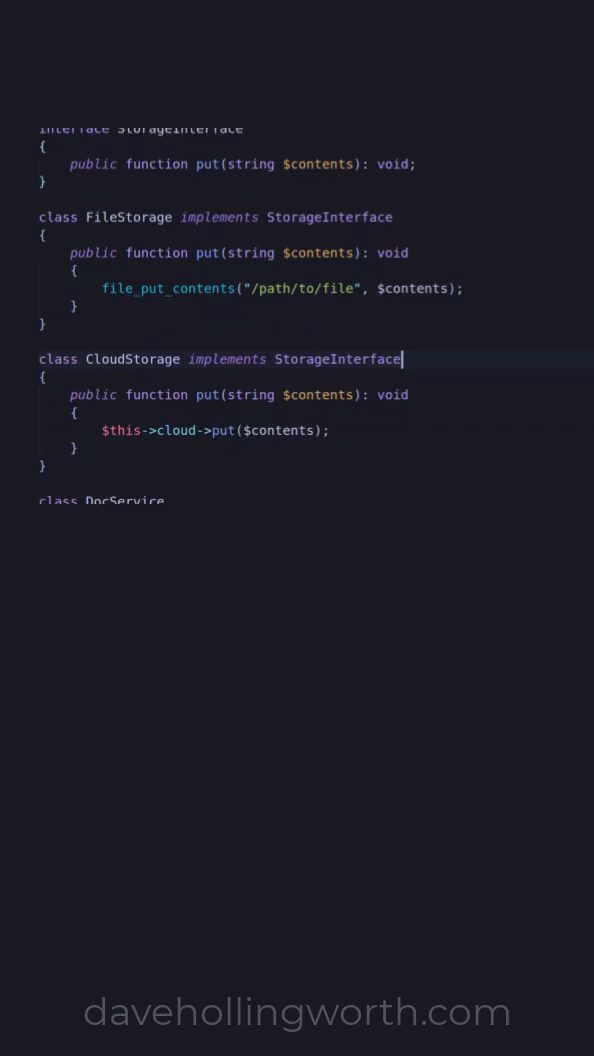
scroll(down, 3)
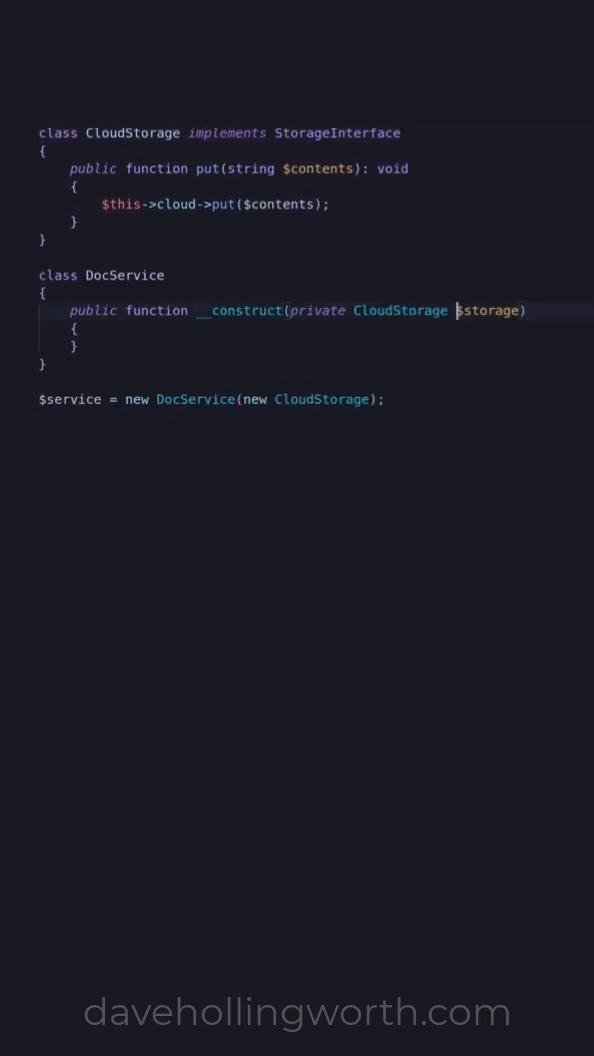
text(StorageInt)
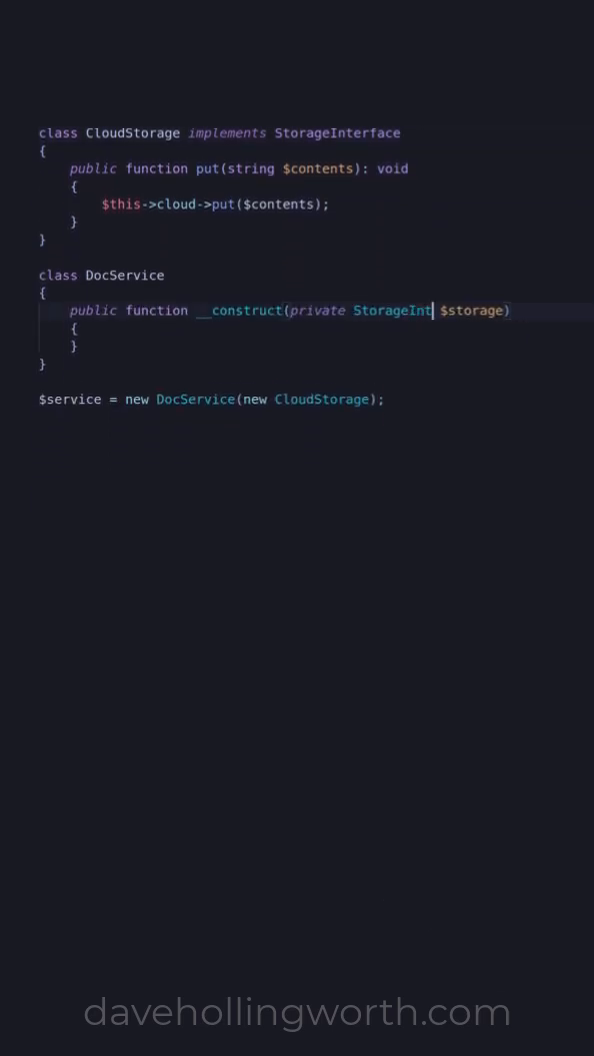